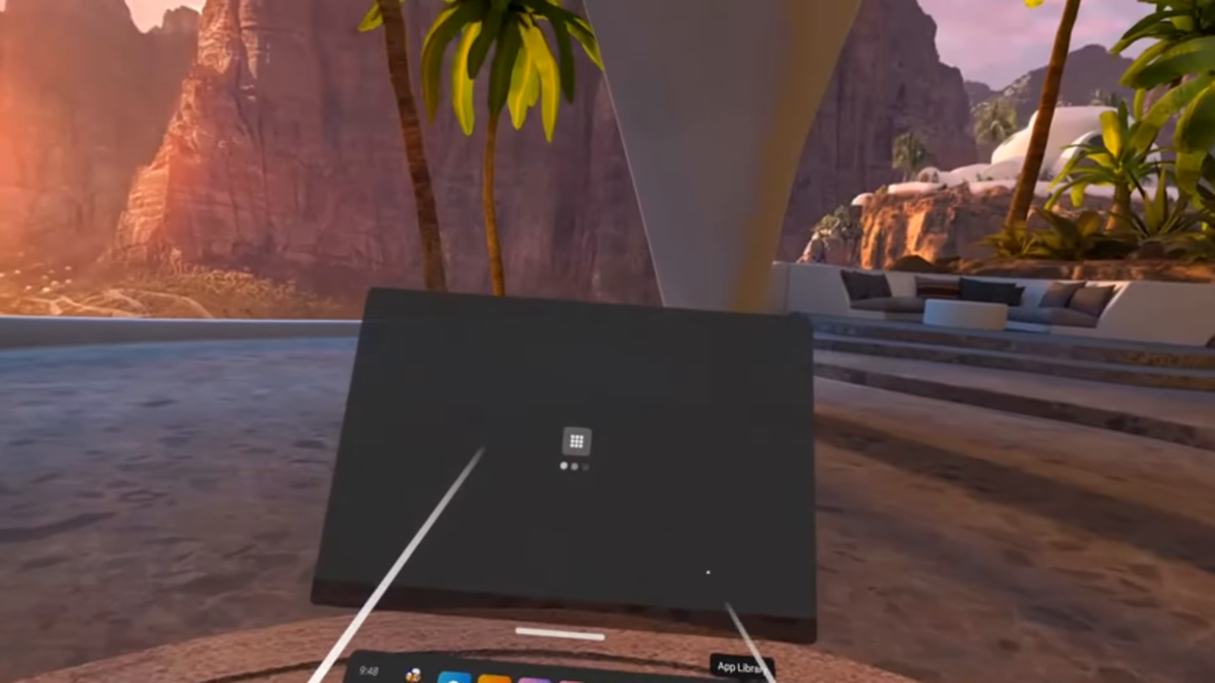
Step: Bring up the App Library of installed apps from the universal menu bar
left_click(741, 667)
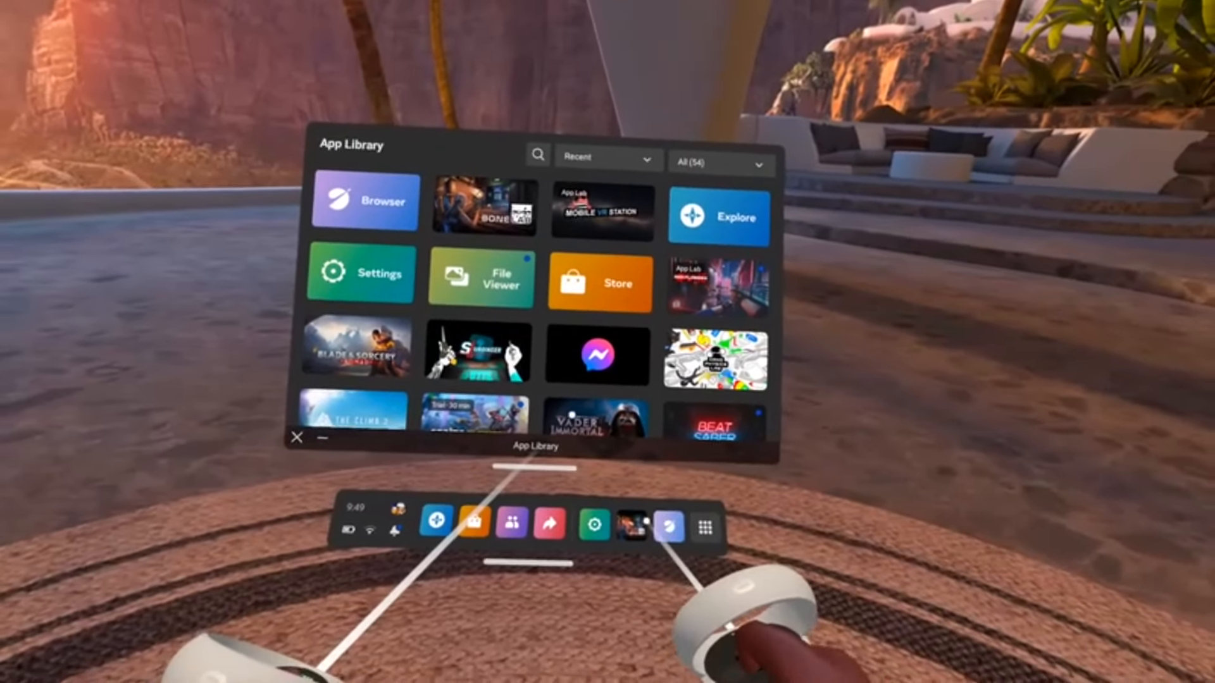
Step: Launch Browser and reach the Live files download section of the Hitman Krugermeier 2-2 Pistol Gold mod.io page
left_click(364, 202)
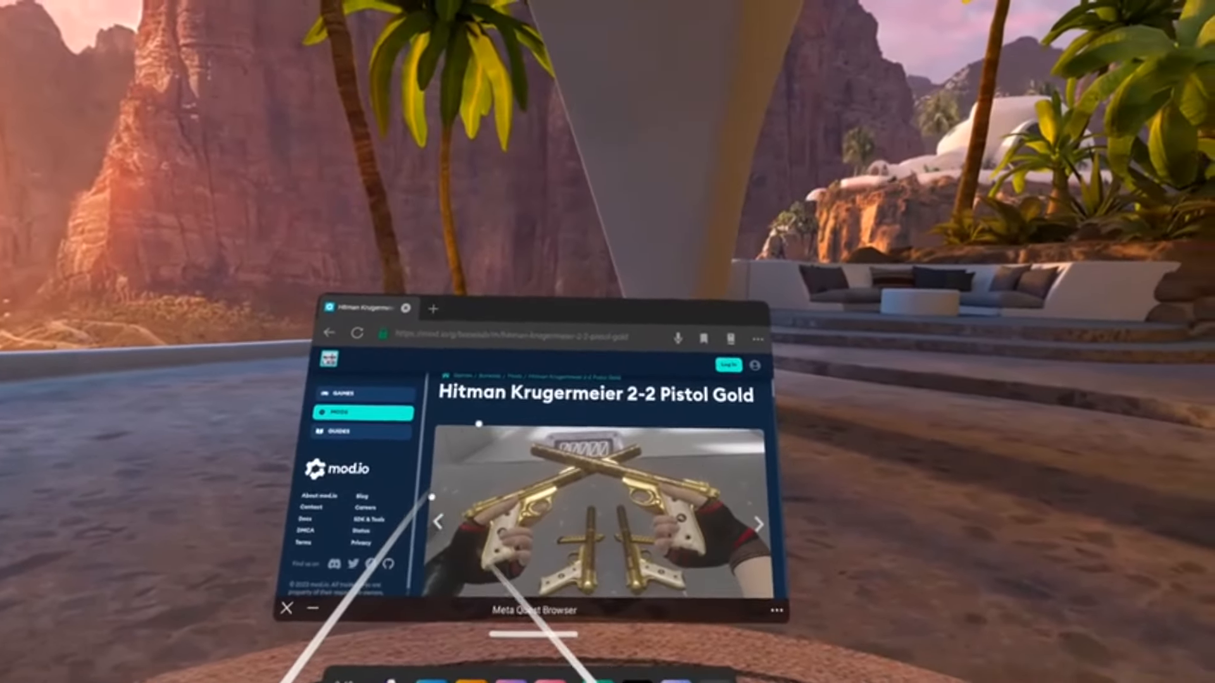
scroll("down", 3)
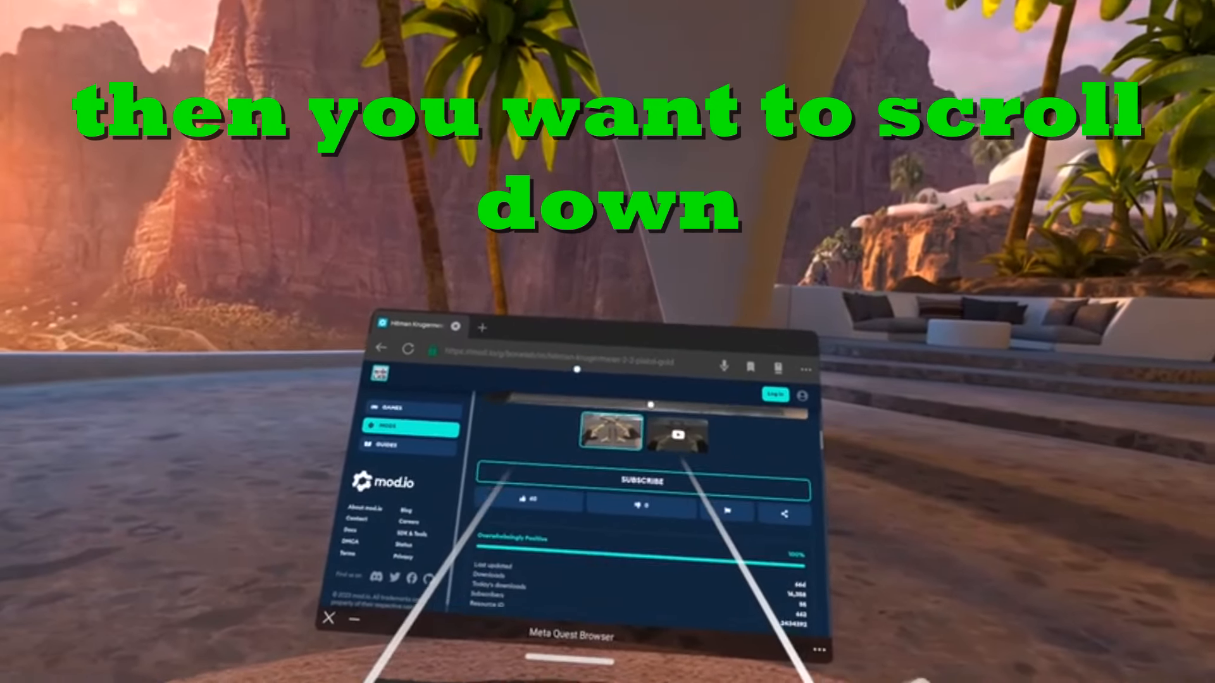
scroll("down", 3)
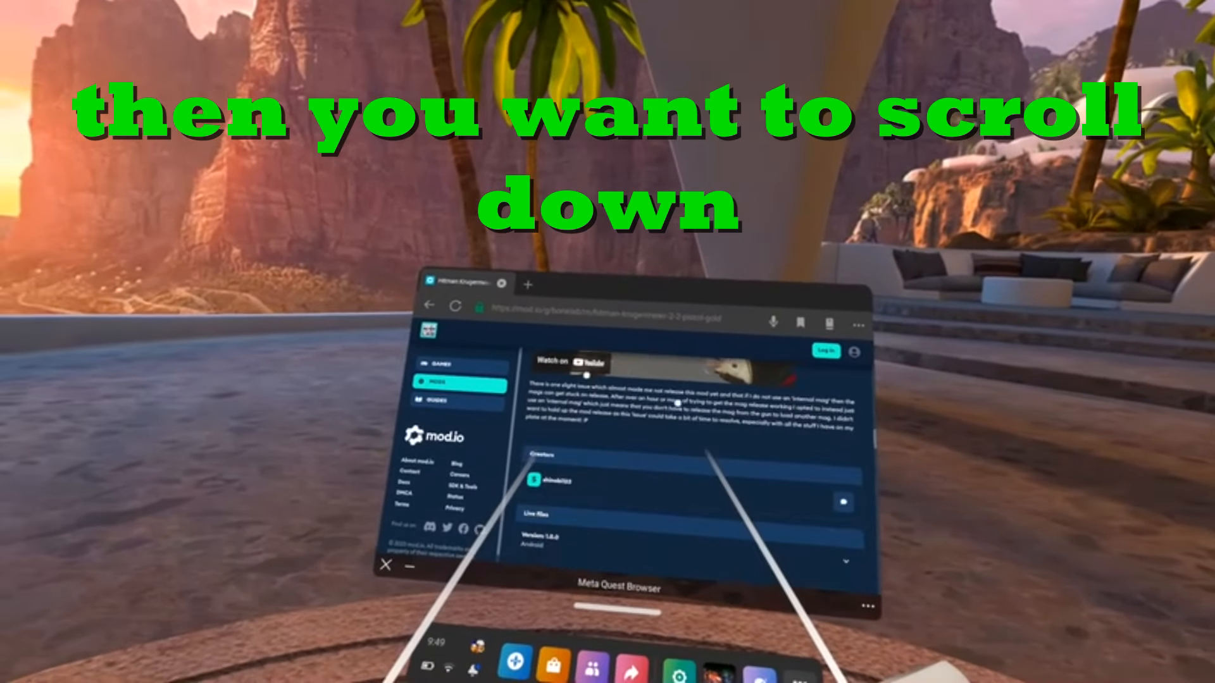
scroll("down", 3)
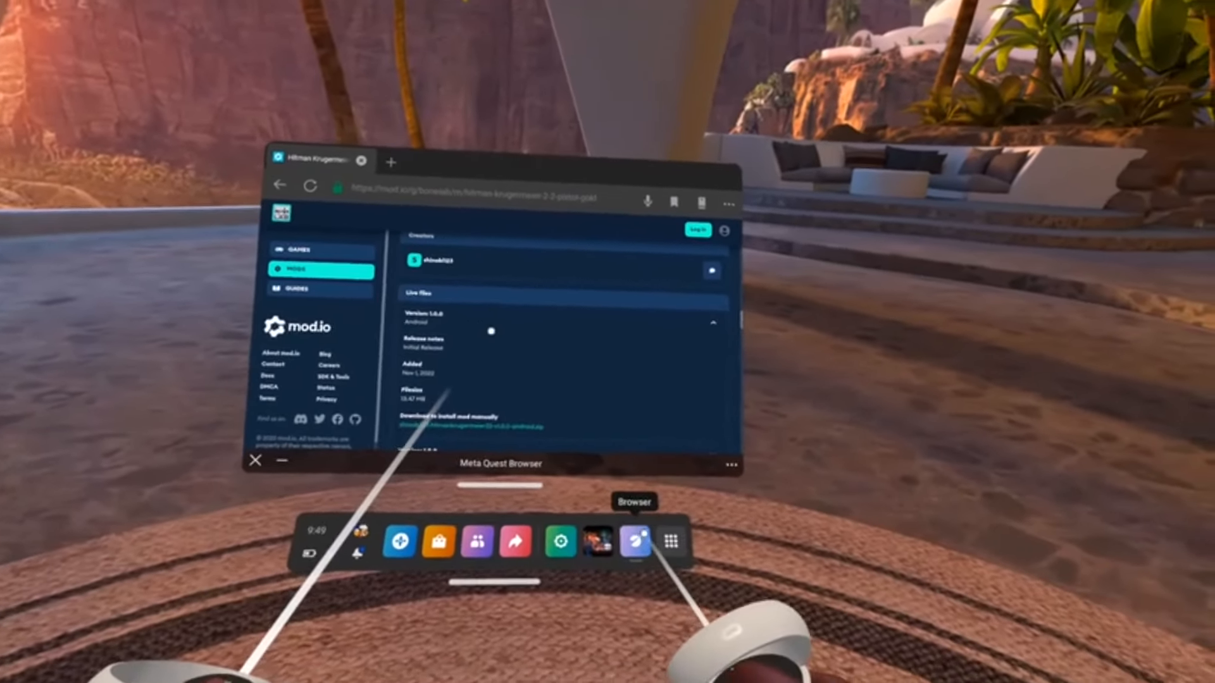
Step: Launch Mobile VR Station from the App Library, showing its Available Content list
left_click(677, 537)
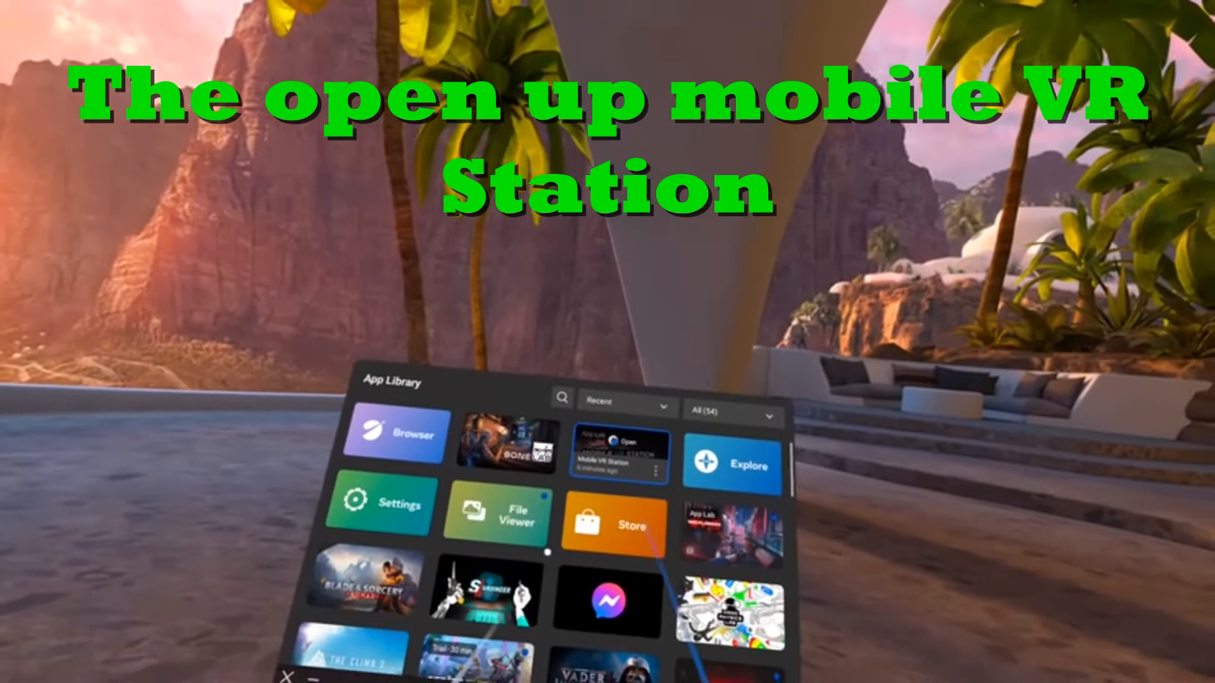
left_click(620, 452)
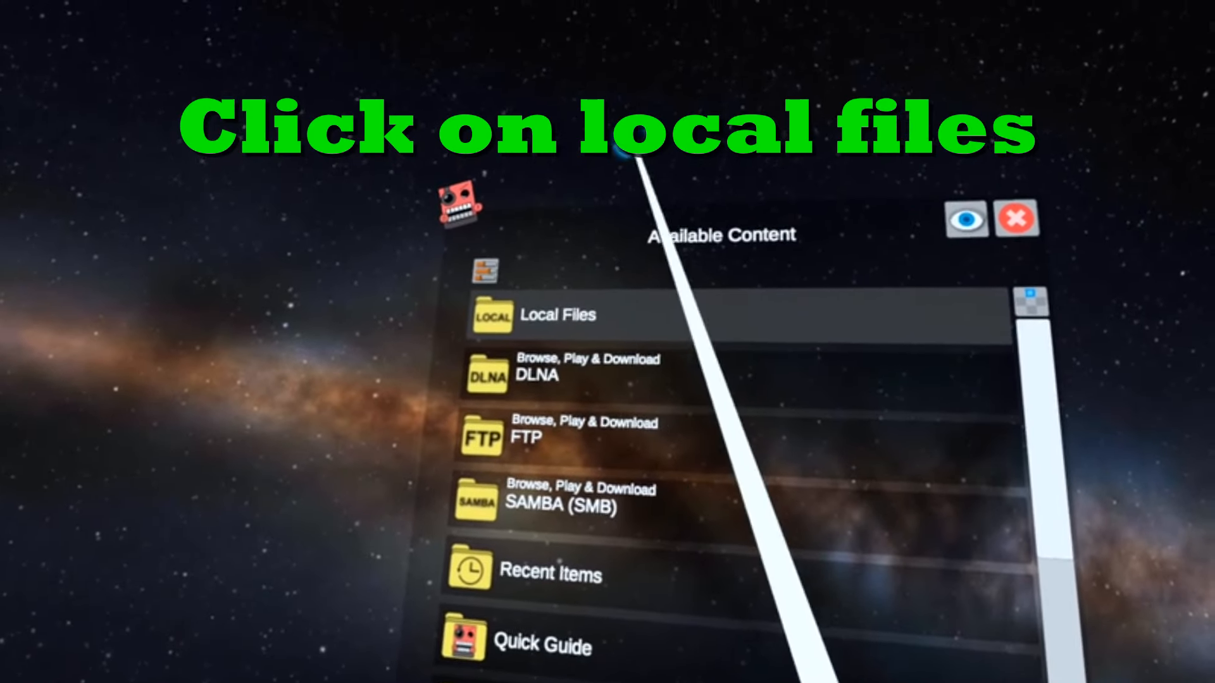
Step: In Local Files > Downloads, tick the Hitman Krugermeier mod zip for moving and return to browsing mode
left_click(557, 315)
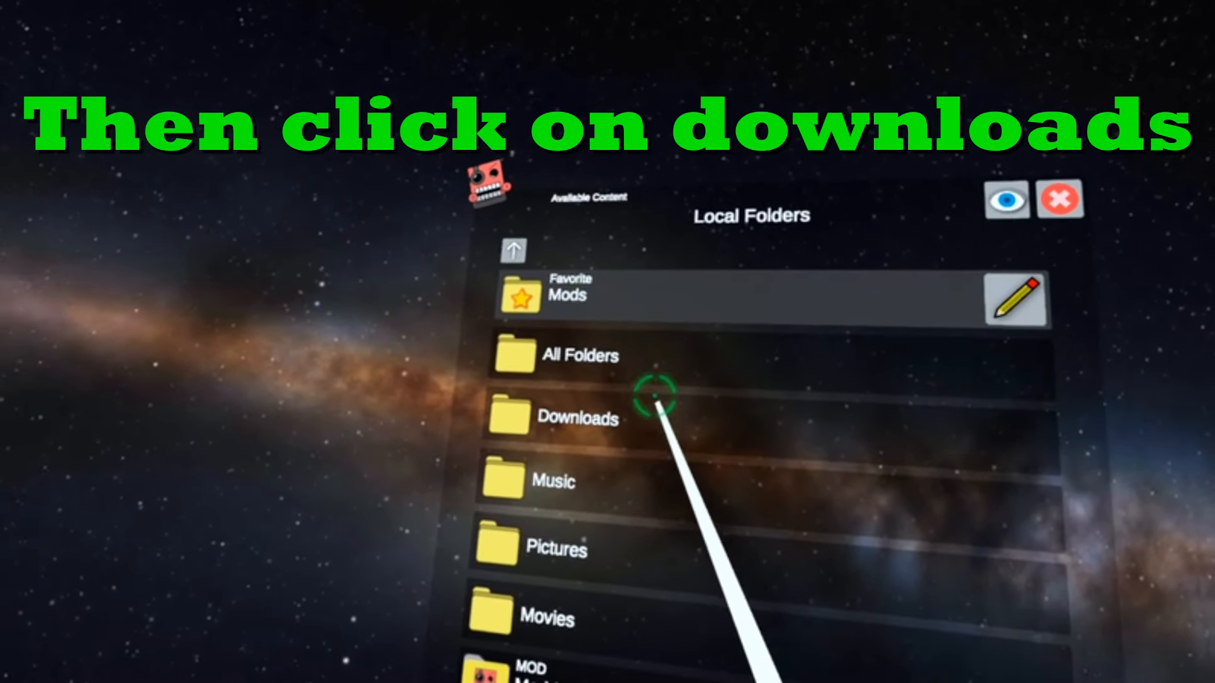
left_click(577, 419)
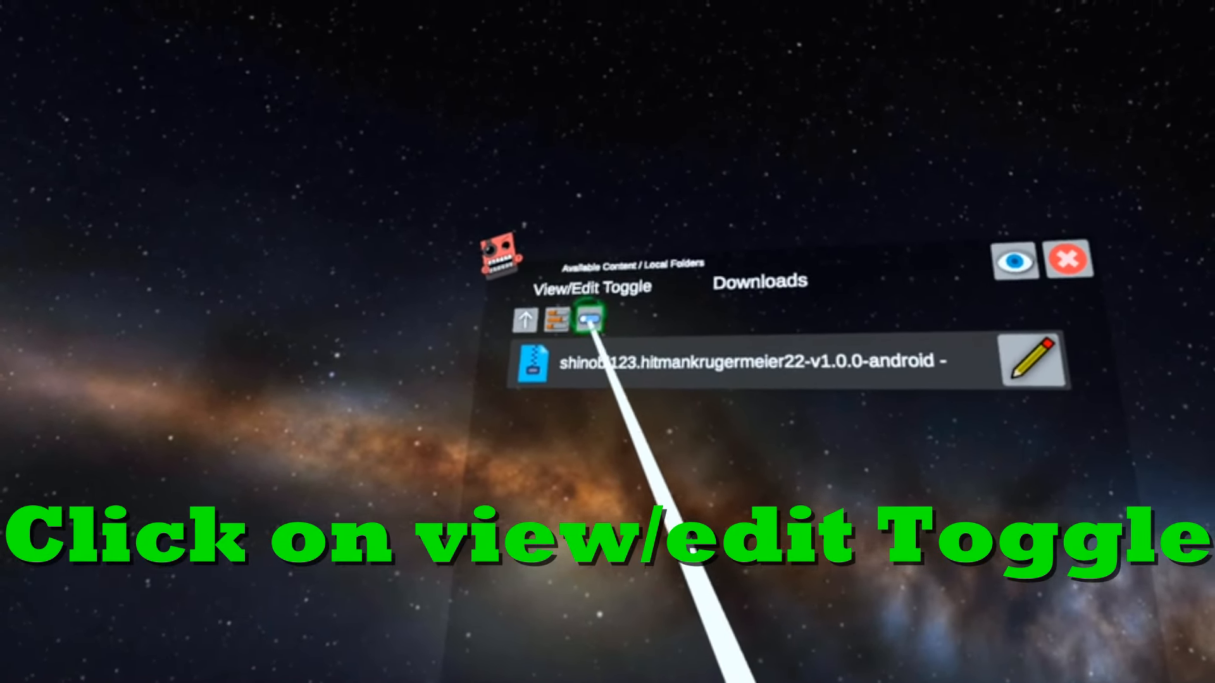
left_click(591, 317)
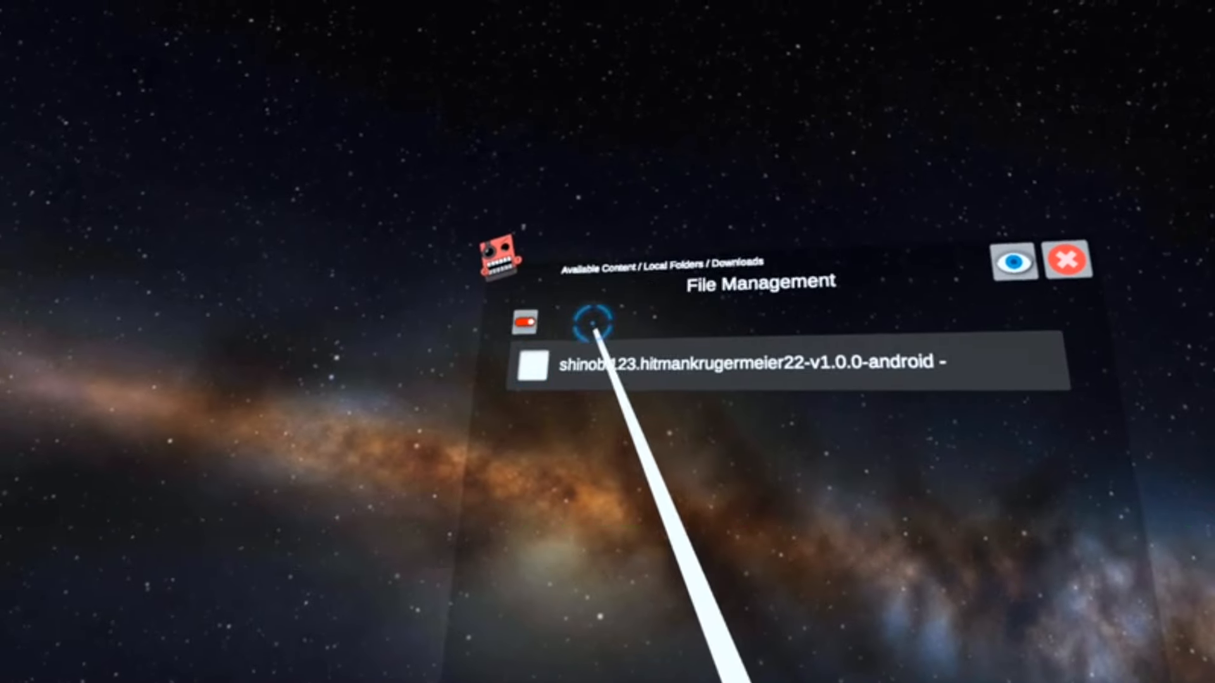
left_click(536, 366)
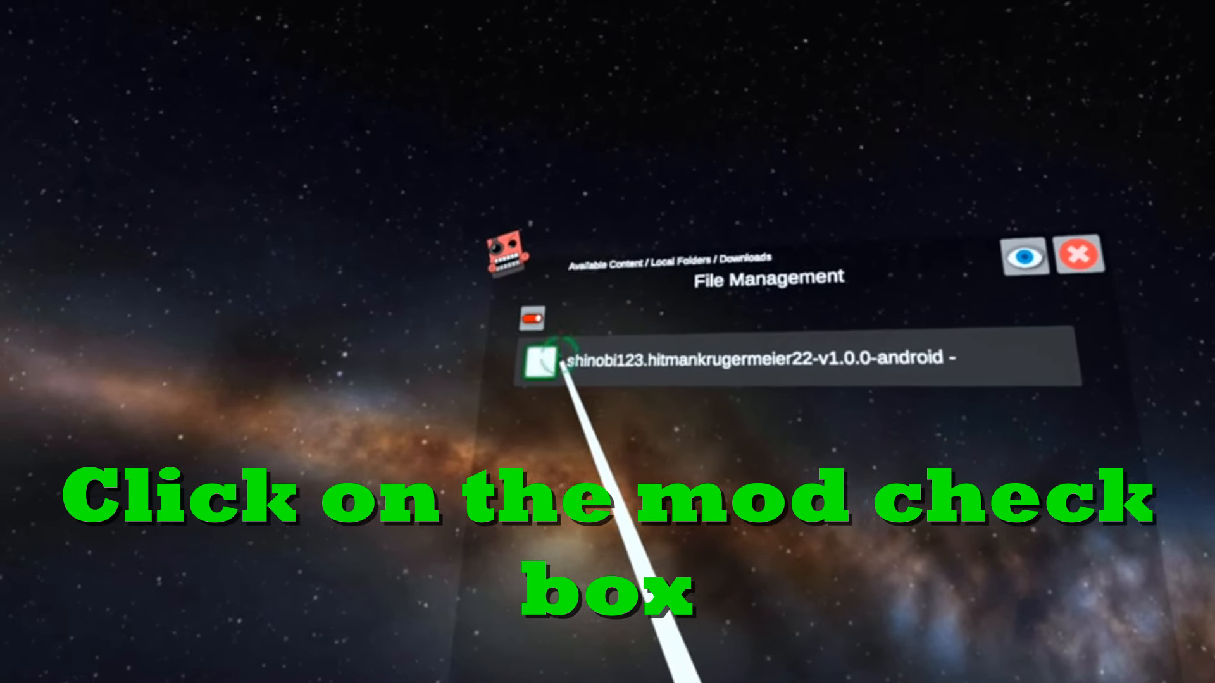
left_click(543, 365)
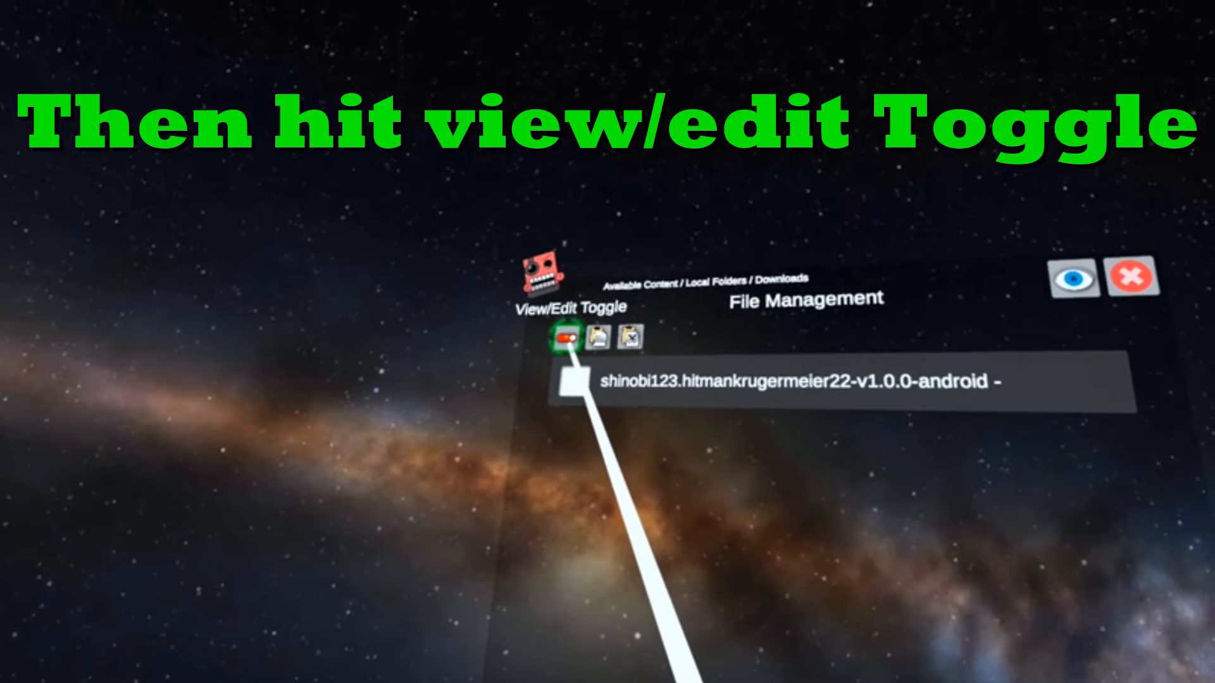
left_click(562, 335)
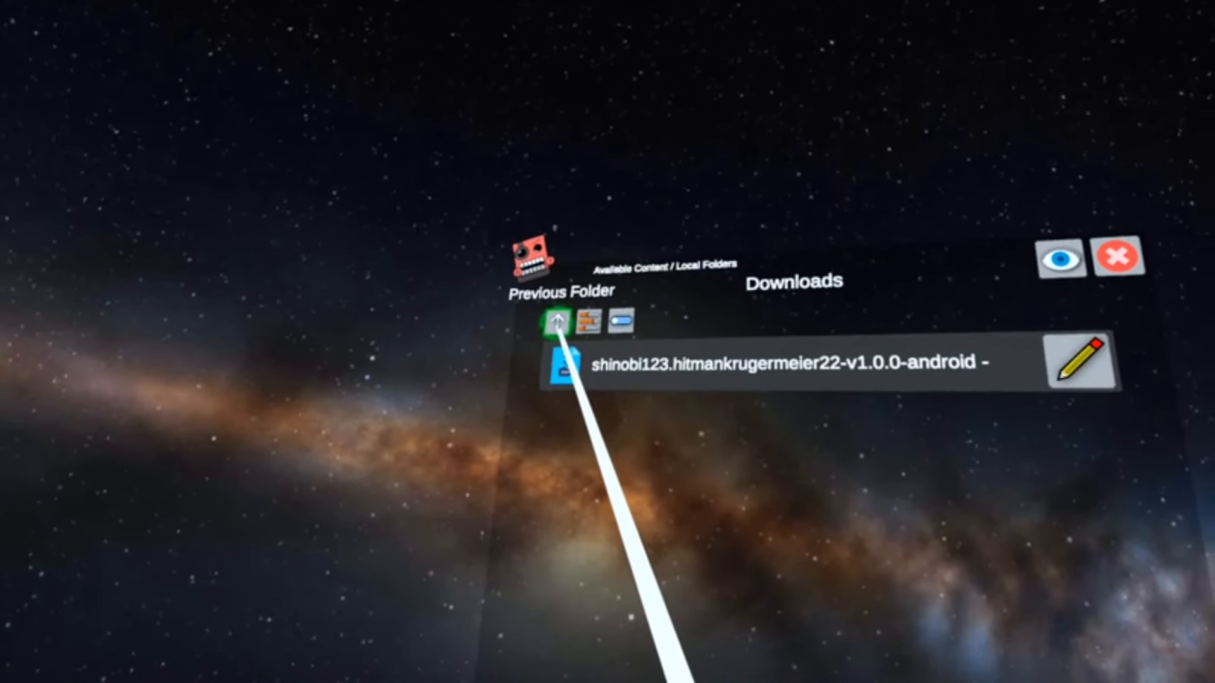
Step: Navigate via All Folders > Android data into the com.StressLevelZero.BONELAB app data folder
left_click(553, 321)
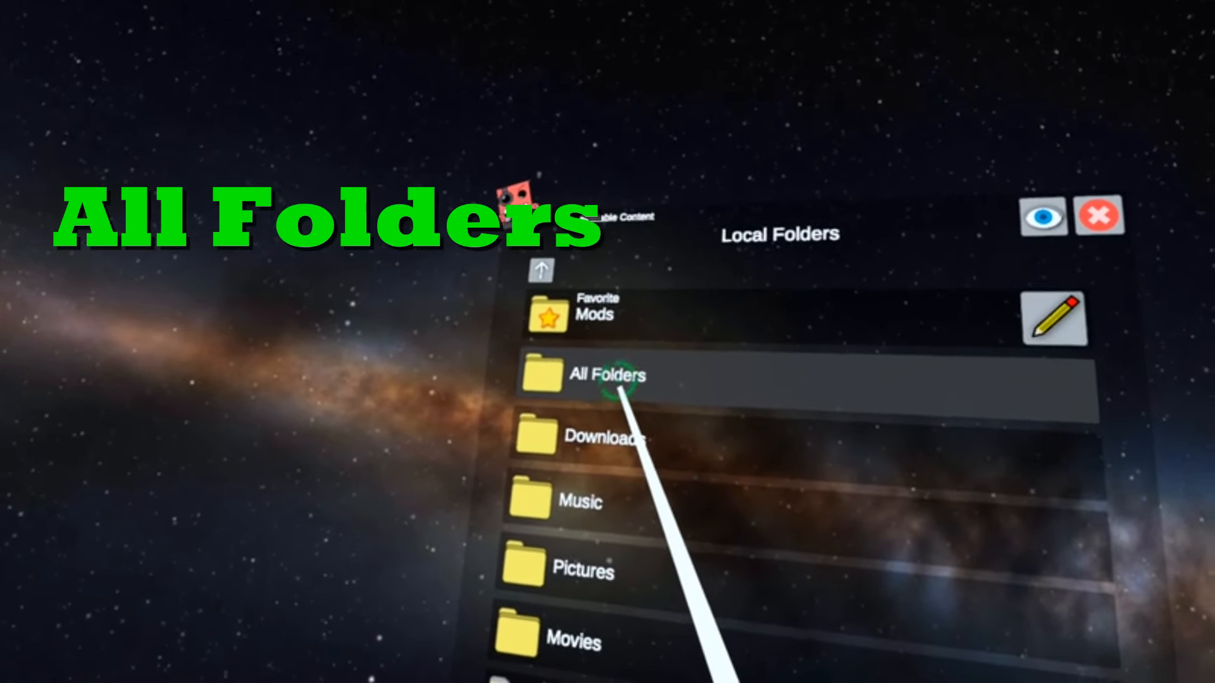
left_click(606, 375)
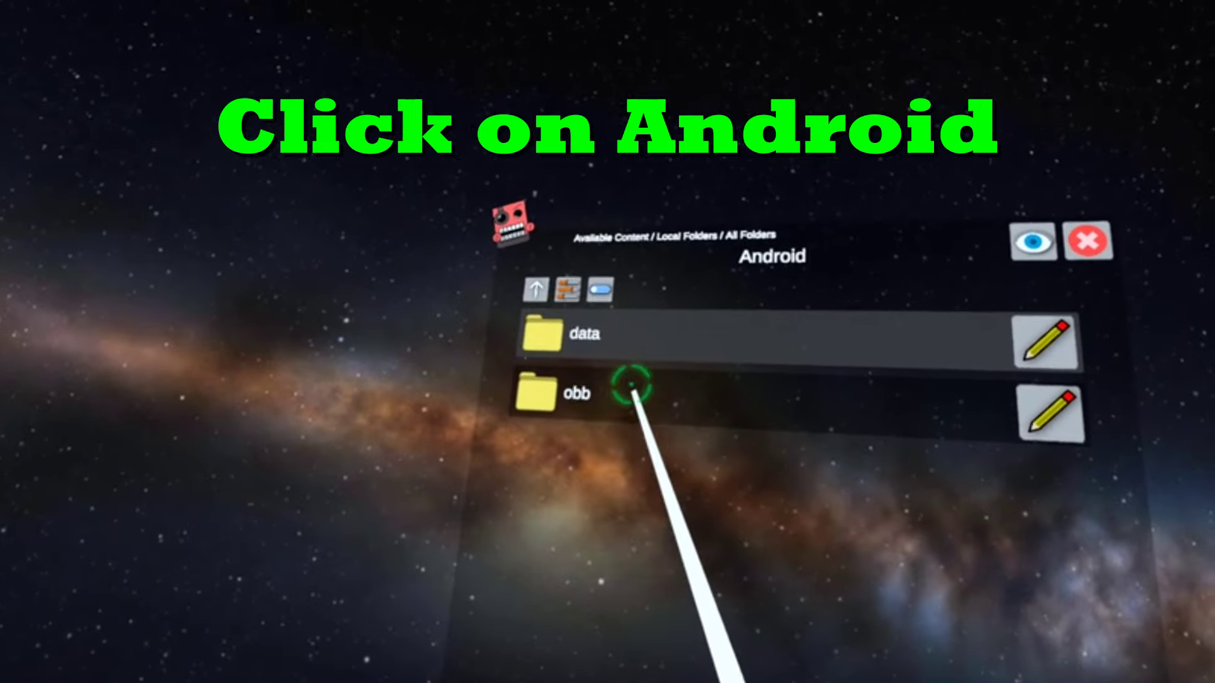
left_click(582, 334)
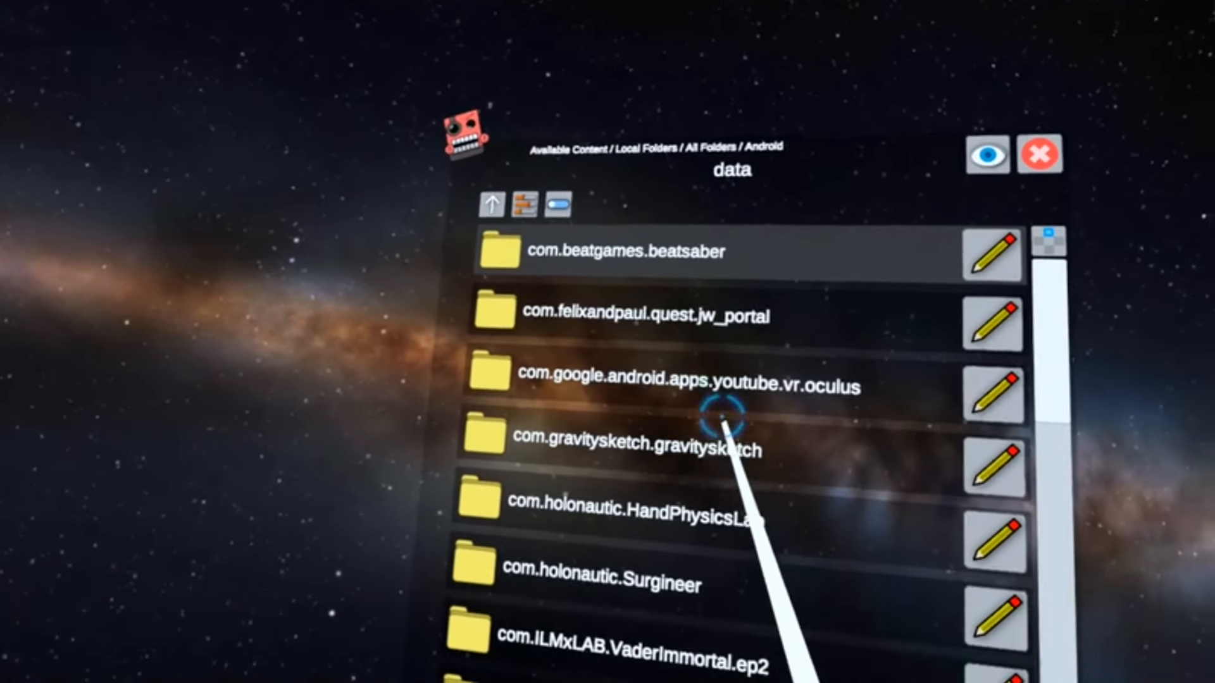
scroll("down", 3)
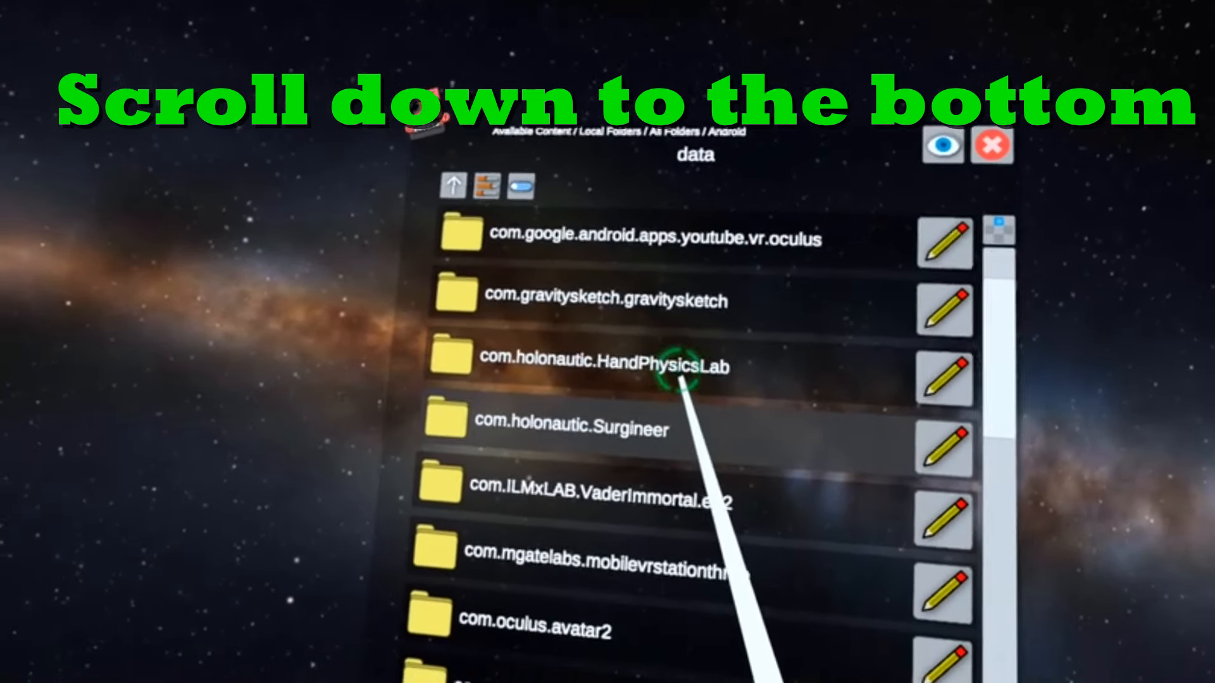
scroll("down", 3)
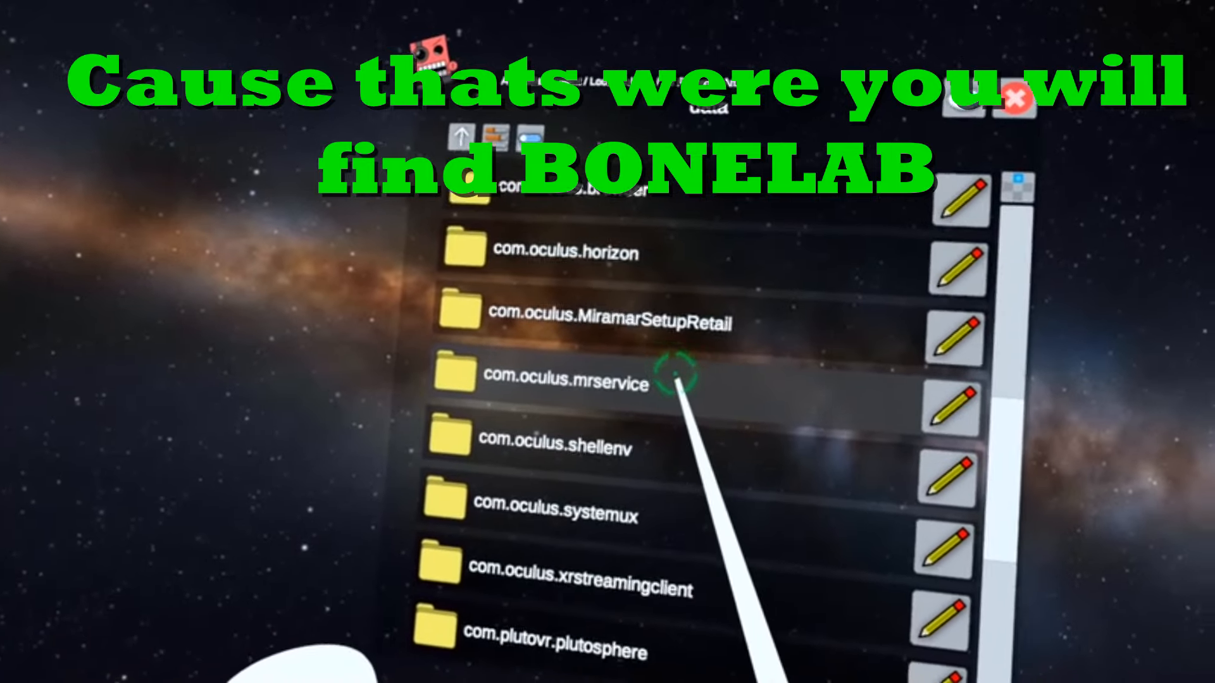
scroll("down", 3)
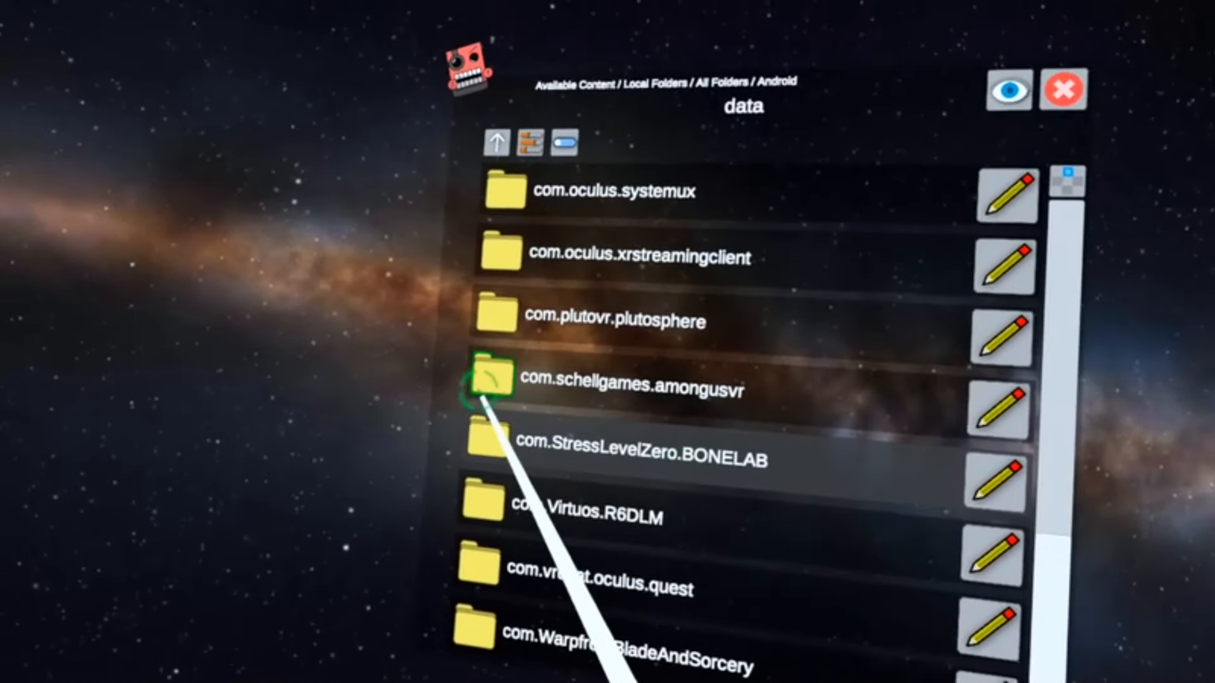
left_click(497, 453)
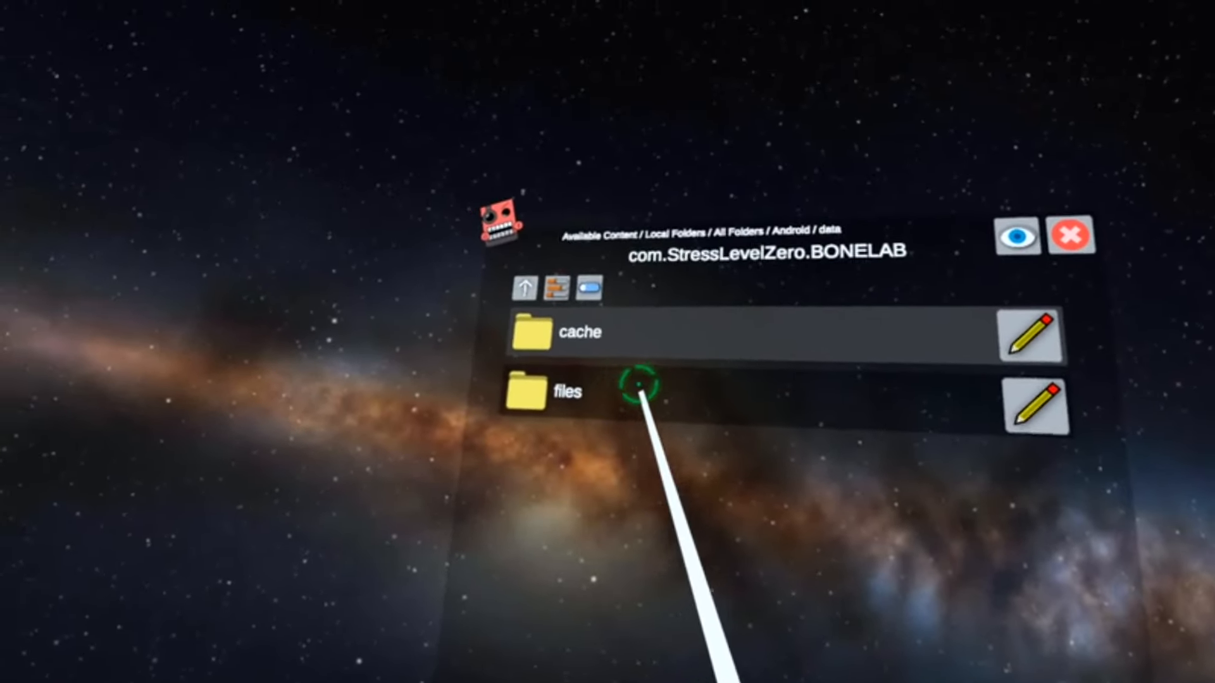
Step: Enter BONELAB's files folder and bring up the options for its Mods subfolder
left_click(557, 391)
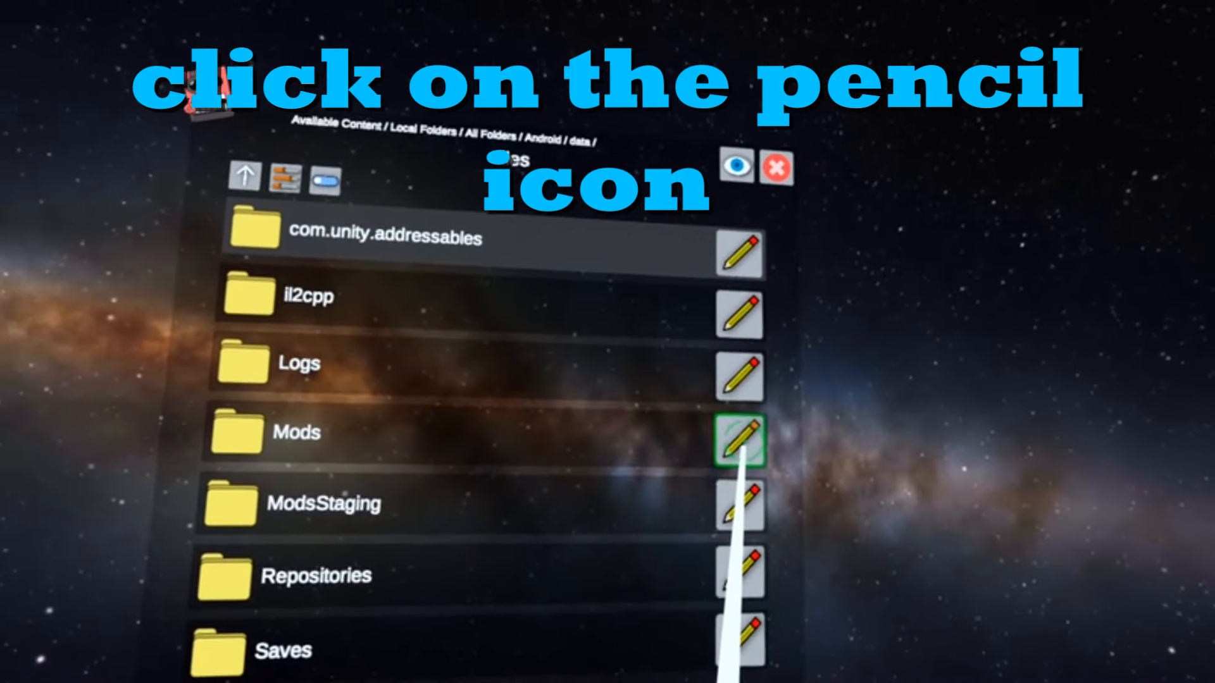
left_click(738, 440)
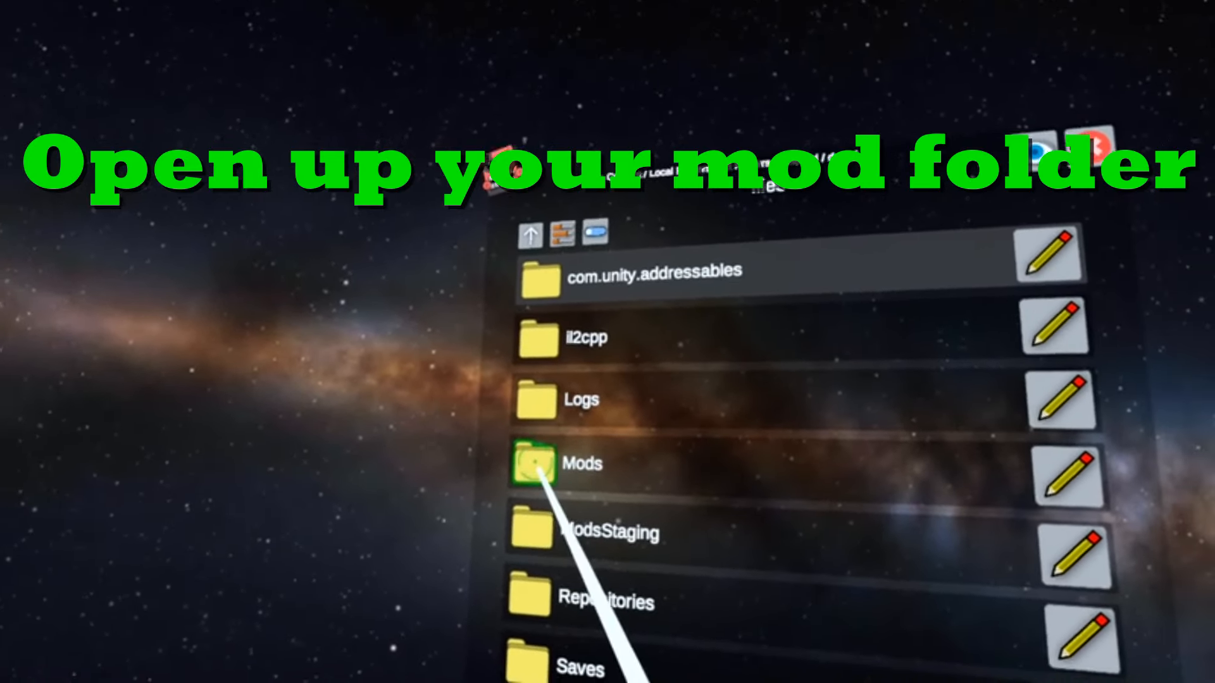
Step: Paste (Move) the Hitman Krugermeier zip into the Mods folder and show its extract/install actions
left_click(539, 463)
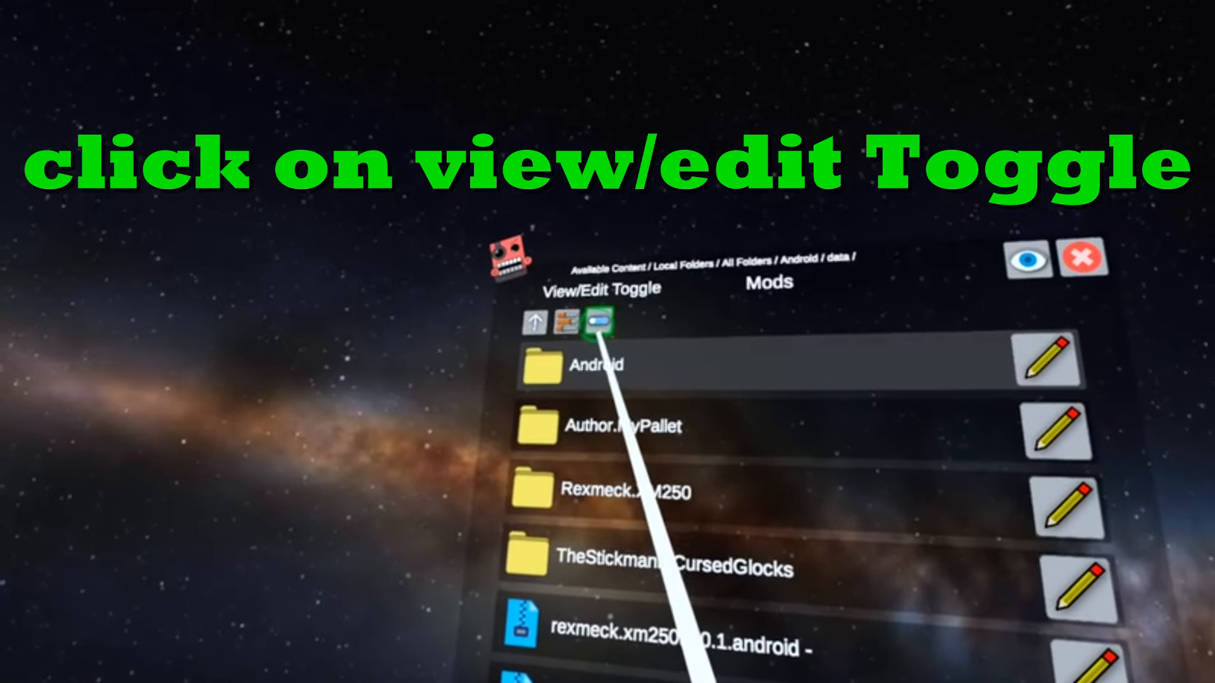
left_click(597, 320)
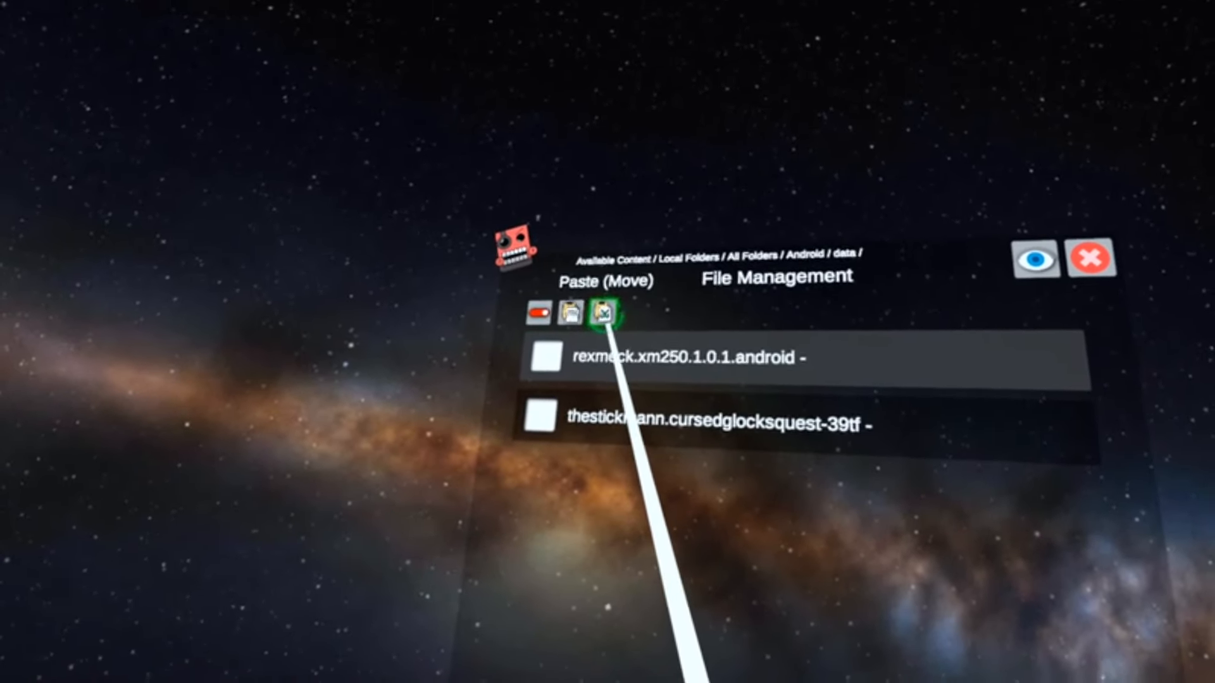
left_click(600, 313)
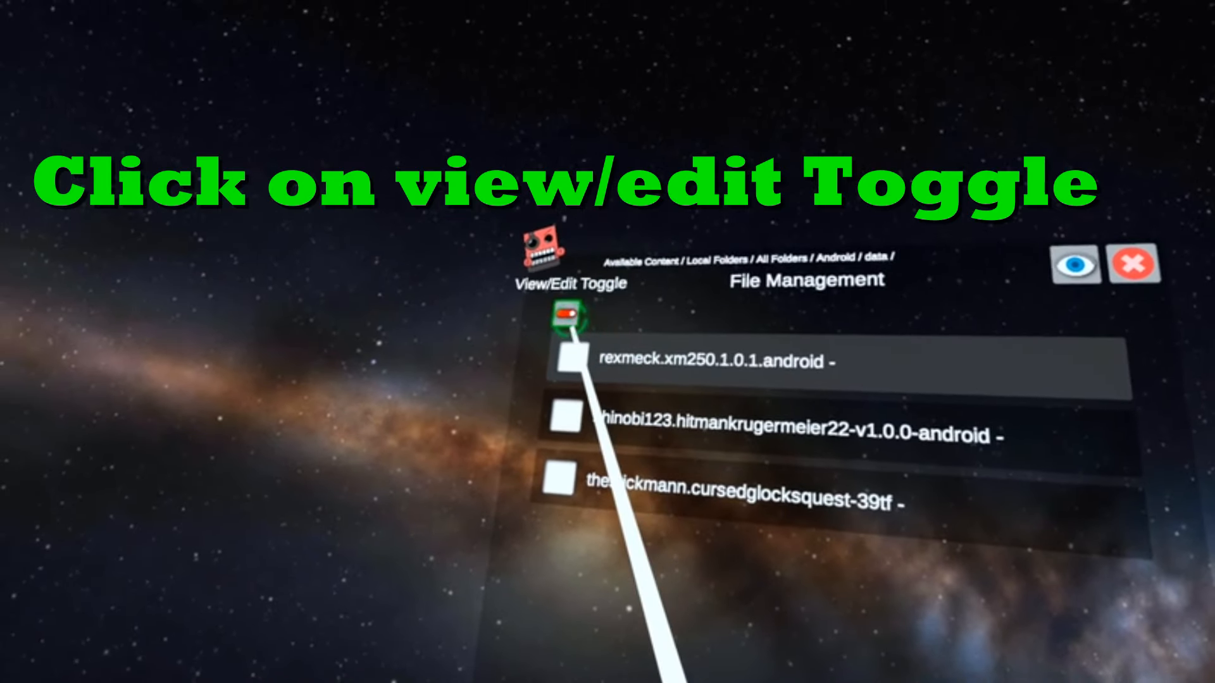
left_click(568, 318)
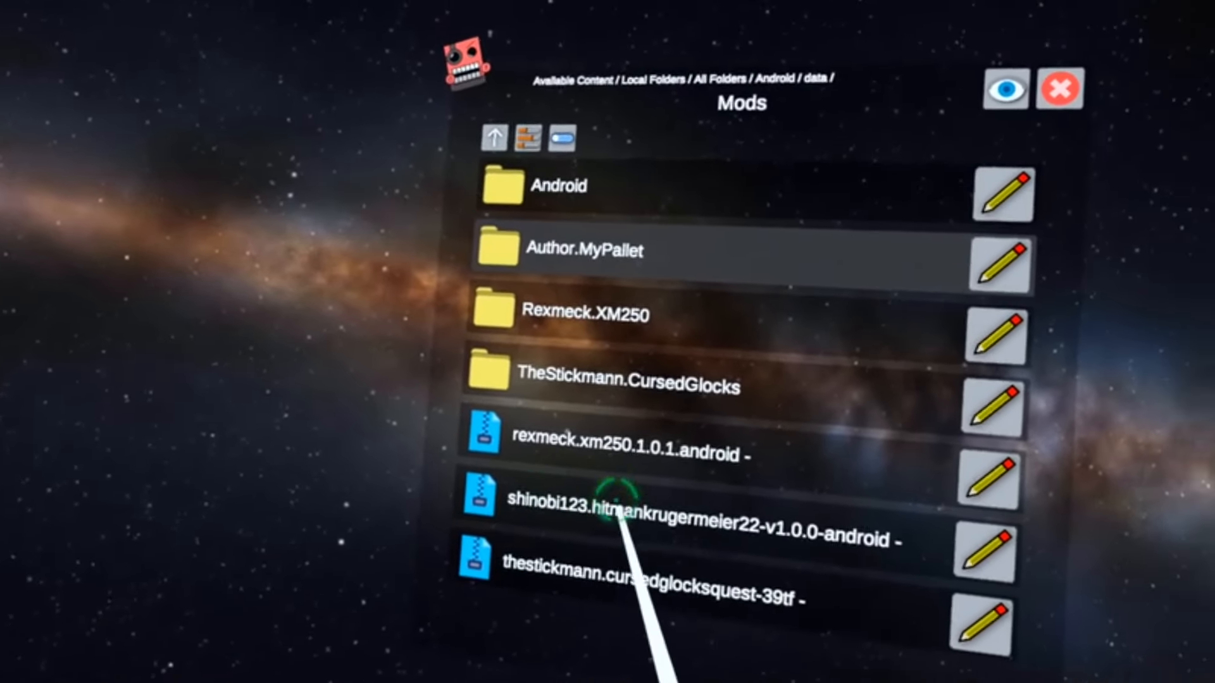
left_click(612, 515)
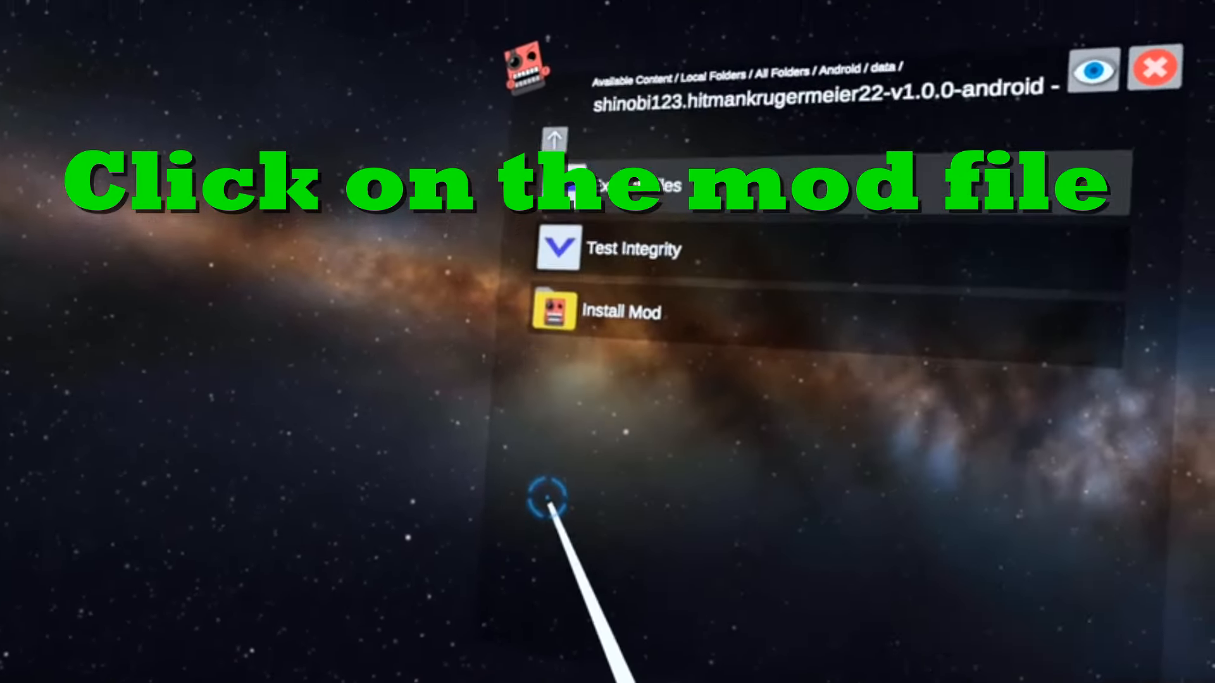